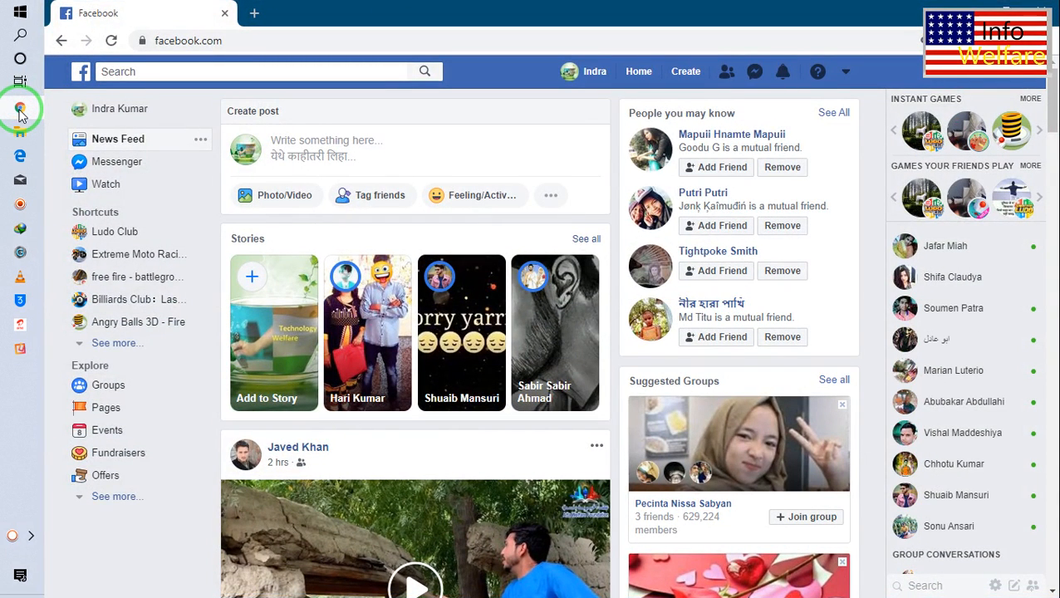
mouse_move(602, 71)
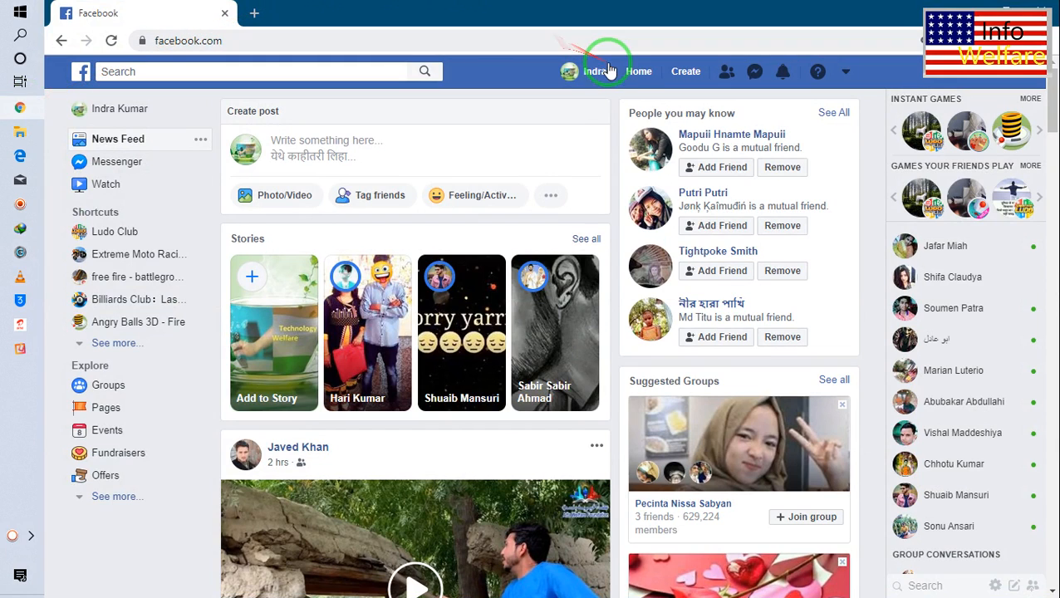
Step: Open General Account Settings from the top-bar account dropdown menu
left_click(639, 72)
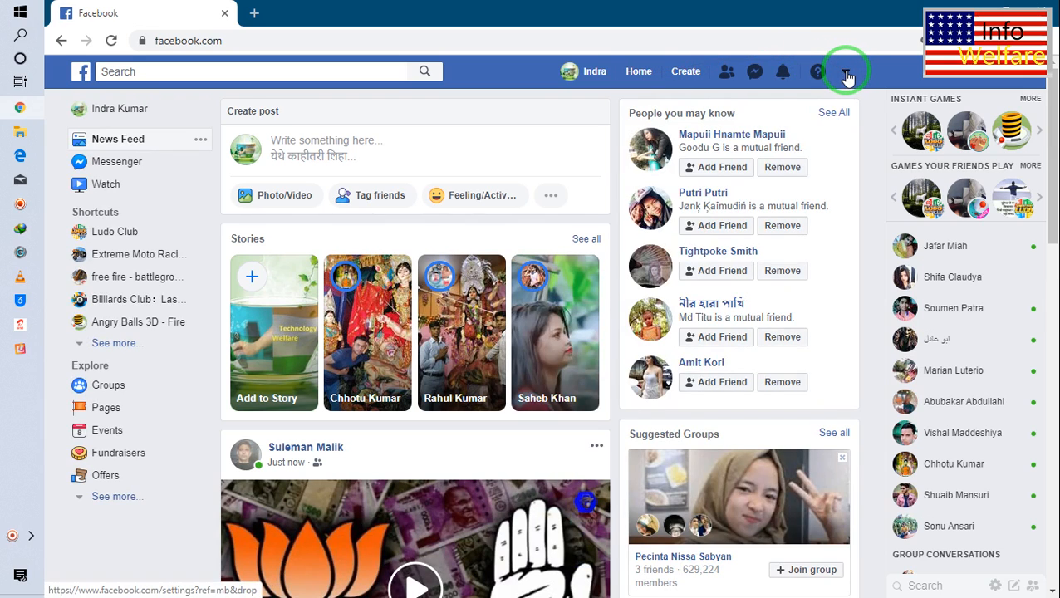
left_click(850, 70)
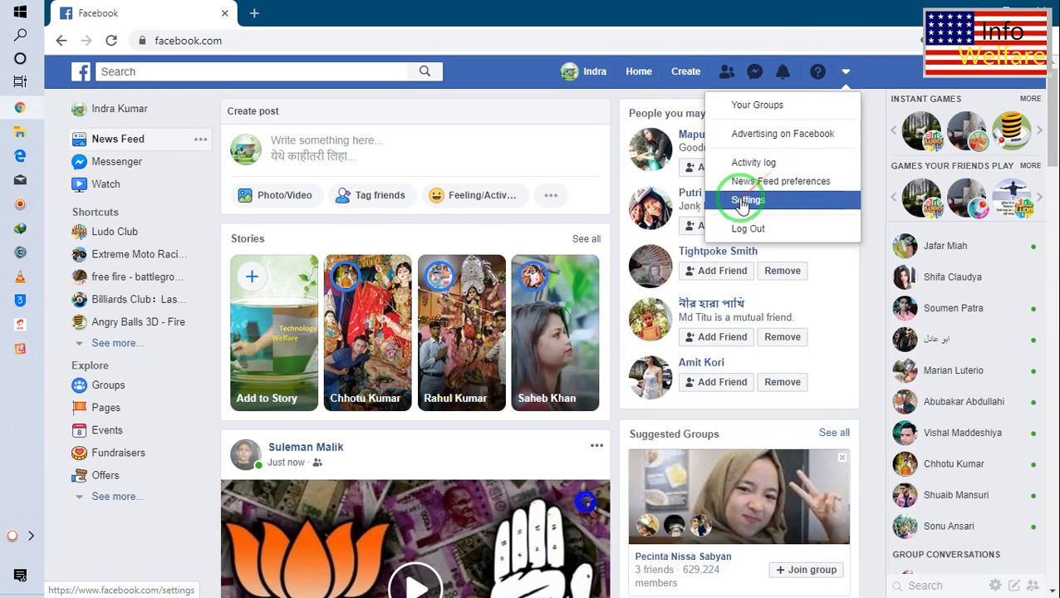
left_click(744, 200)
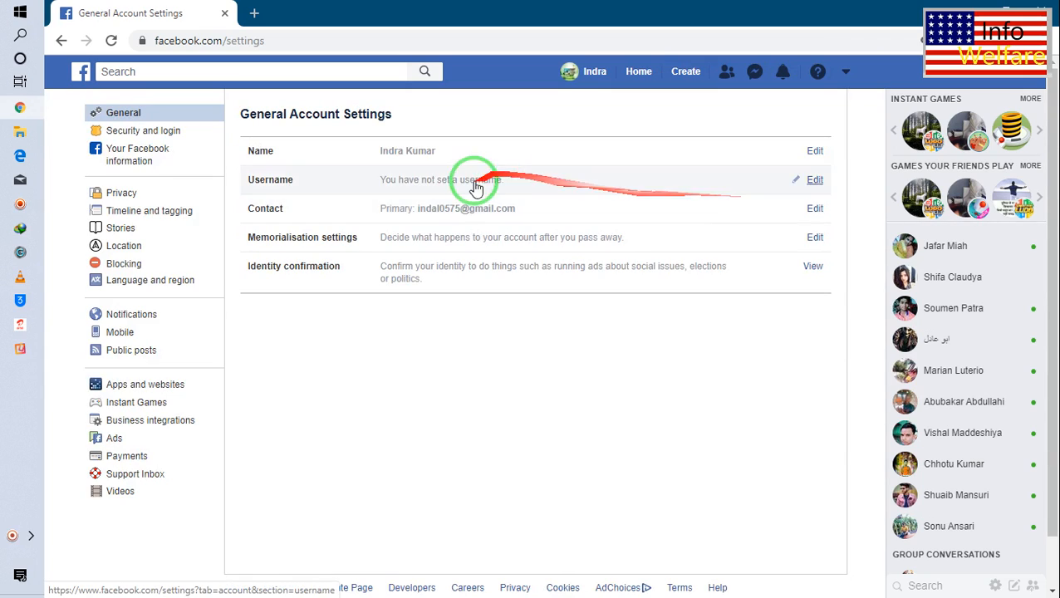
mouse_move(121, 193)
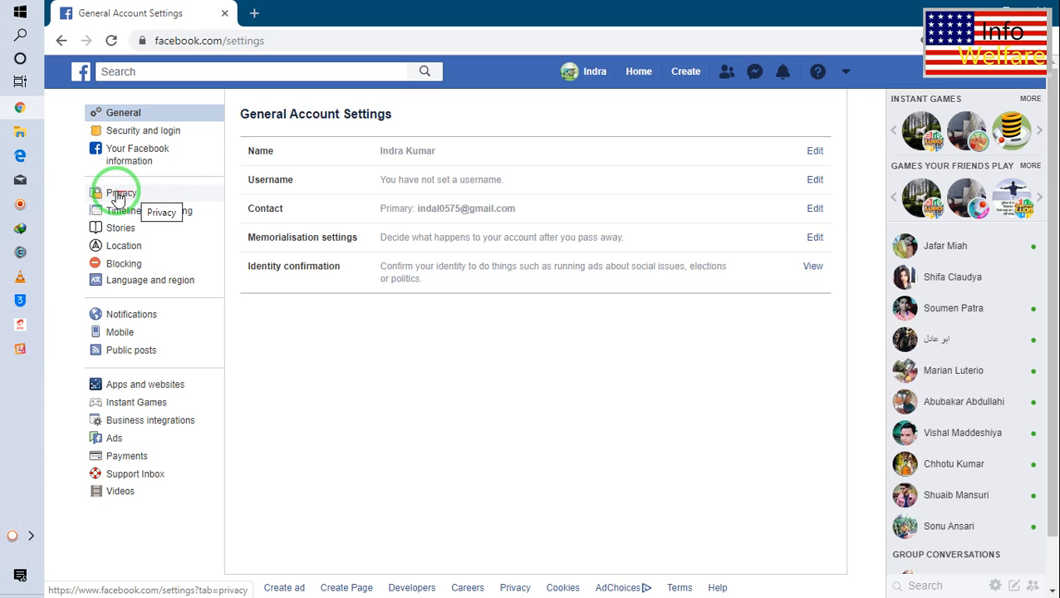
Step: In Privacy, change the future posts audience from Public to Friends
left_click(121, 192)
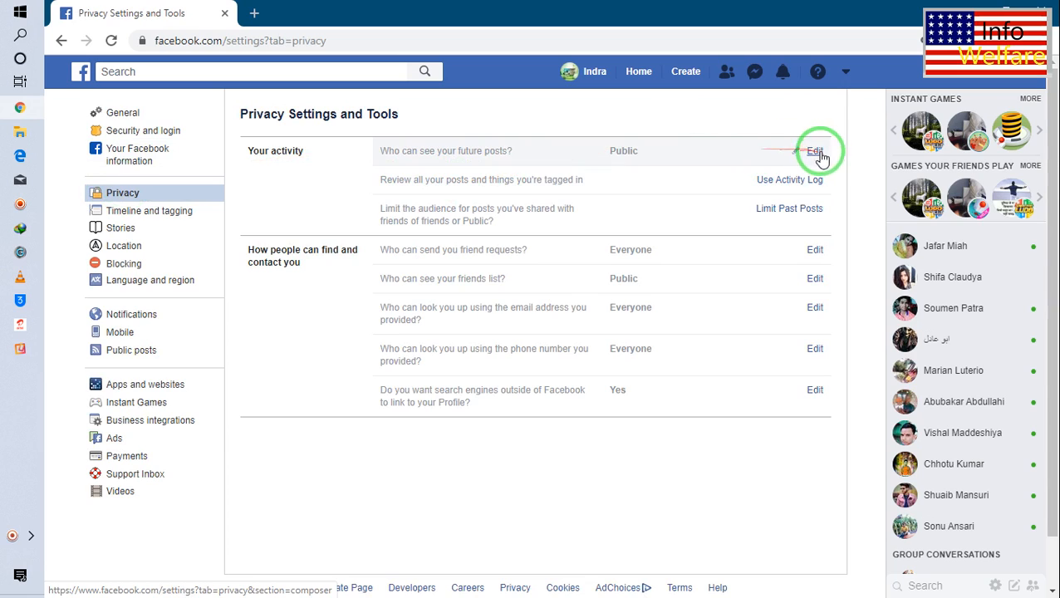
mouse_move(457, 164)
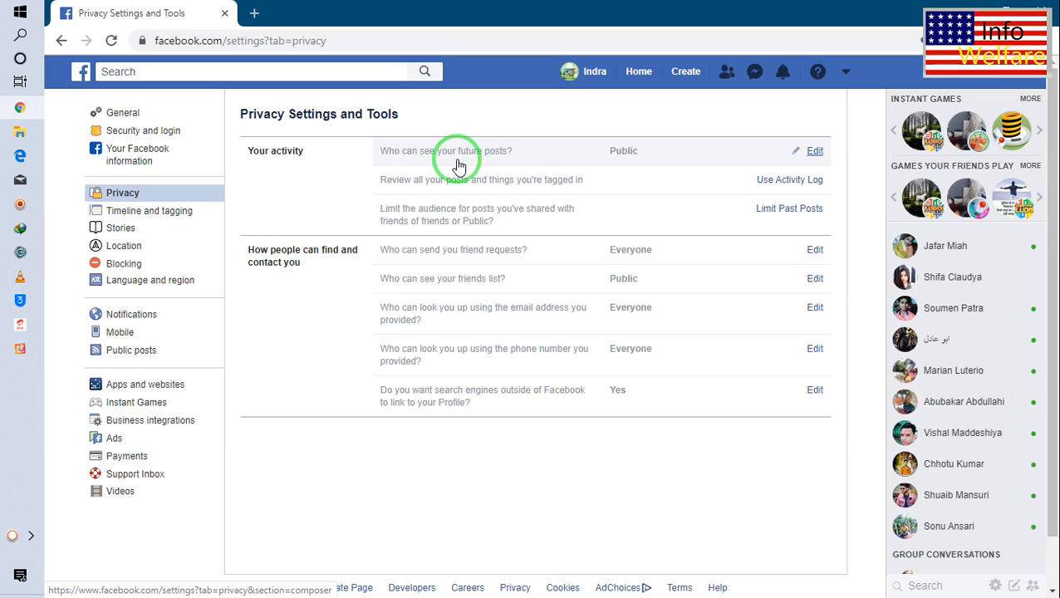
mouse_move(814, 157)
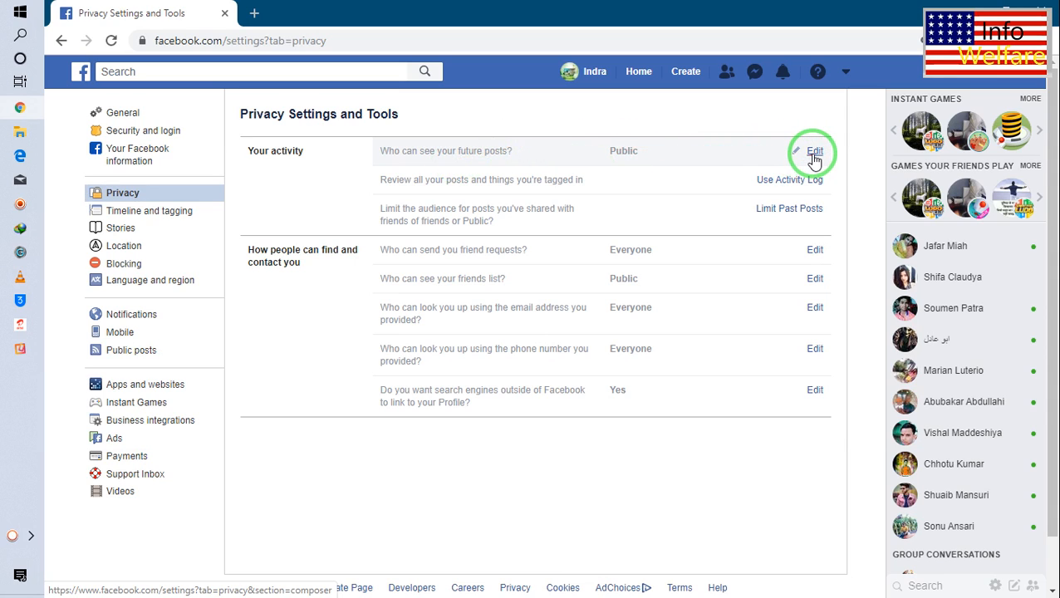
left_click(813, 151)
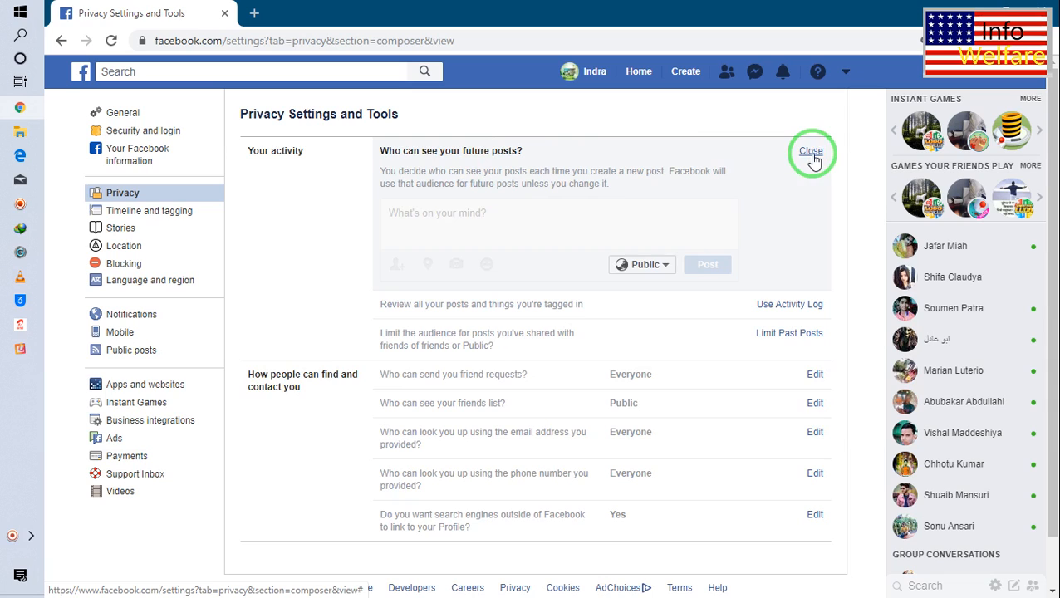
left_click(641, 264)
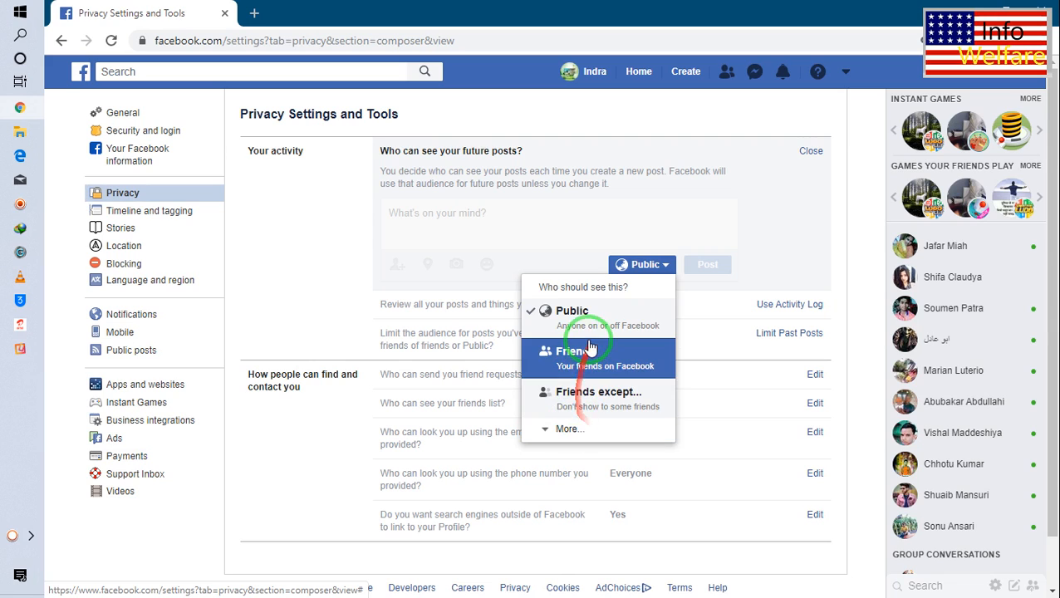
left_click(586, 357)
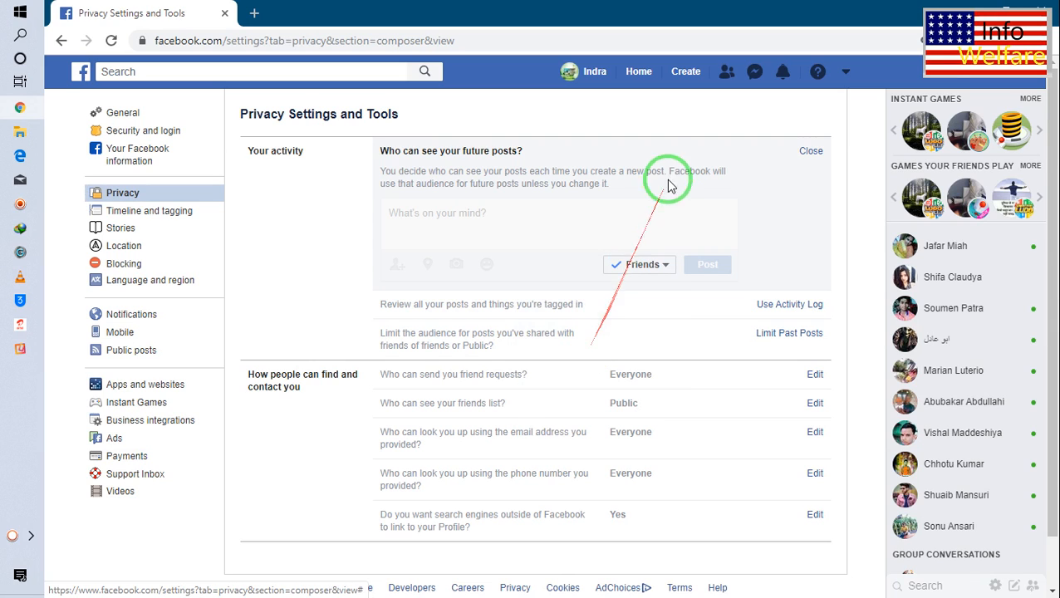
mouse_move(812, 154)
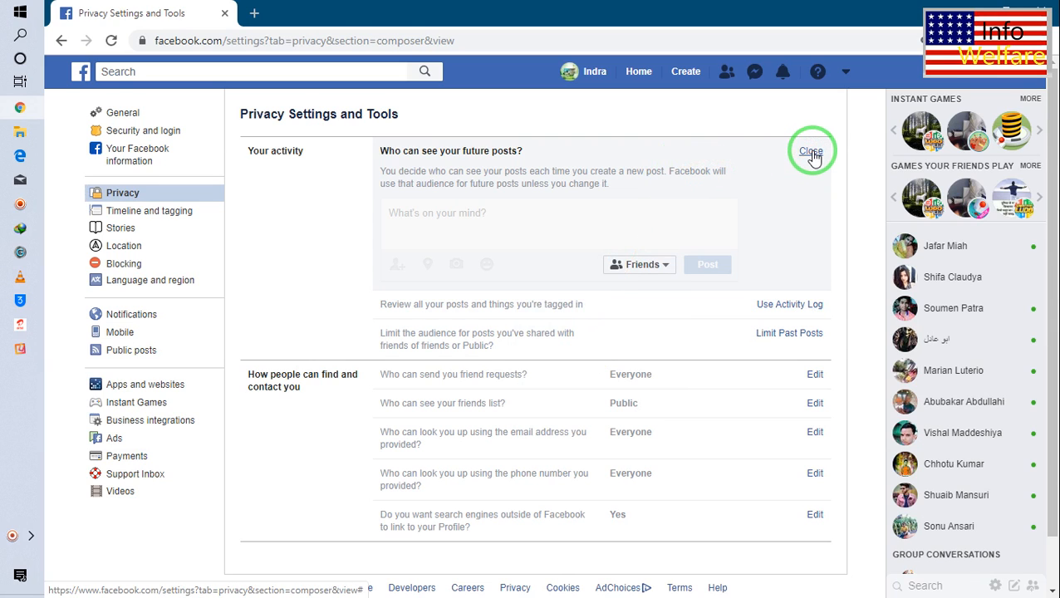
left_click(813, 152)
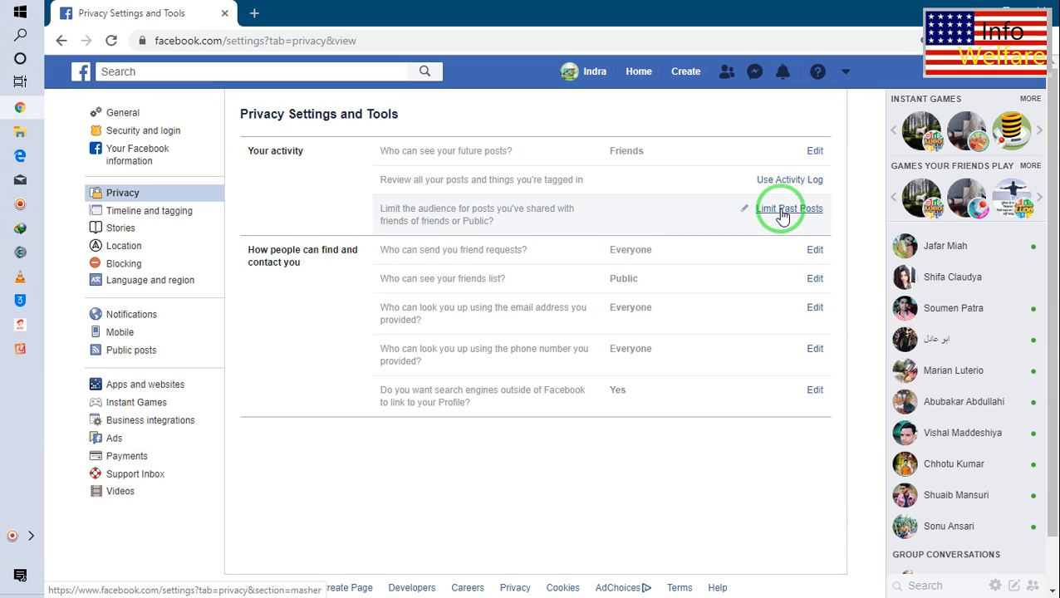
Step: Limit all past timeline posts to Friends, confirm, and close the notice
left_click(787, 214)
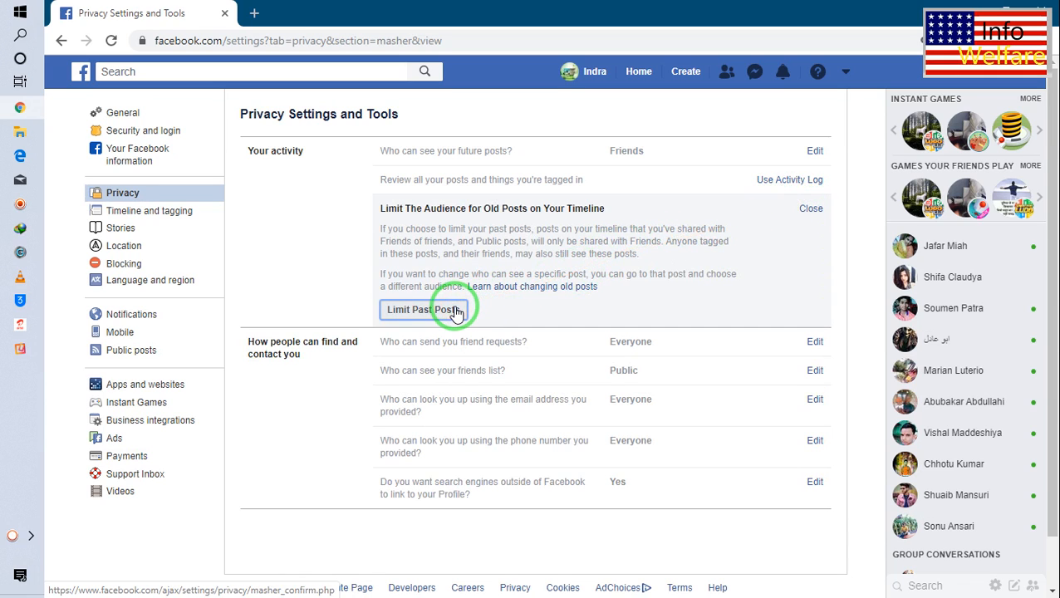
left_click(423, 309)
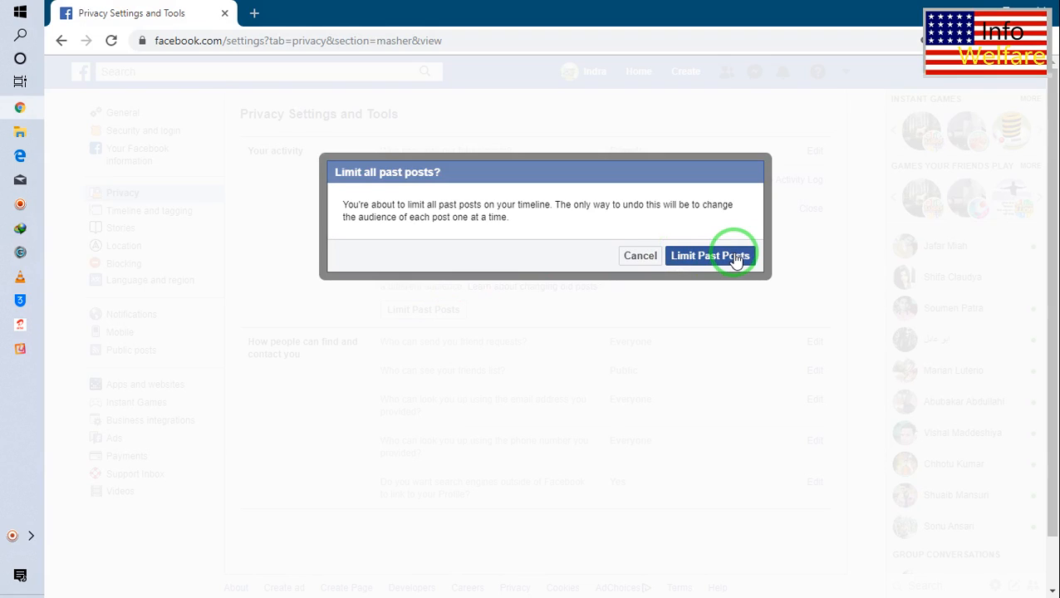
mouse_move(656, 255)
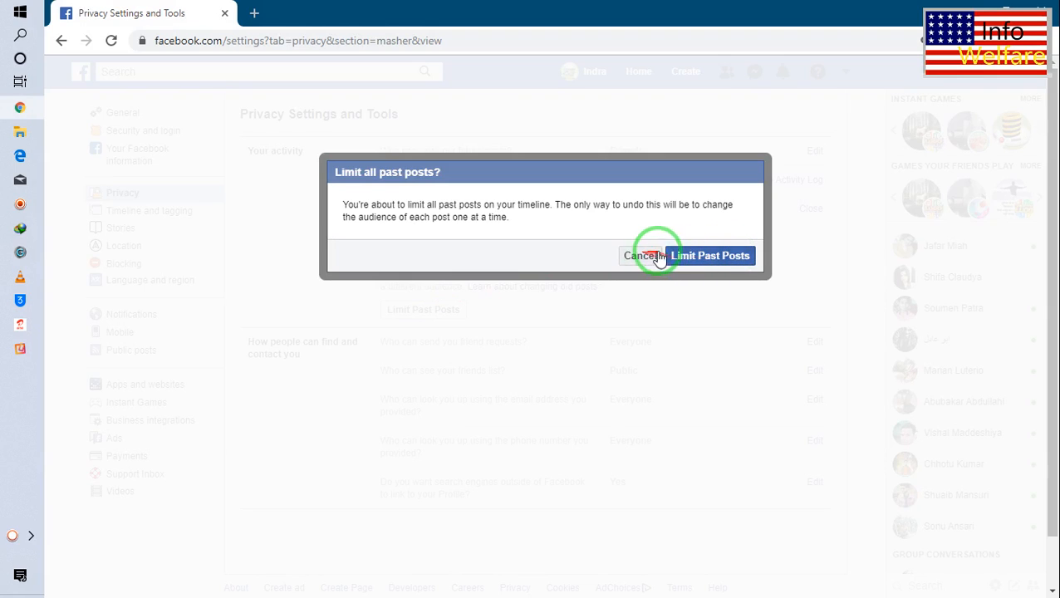
left_click(711, 255)
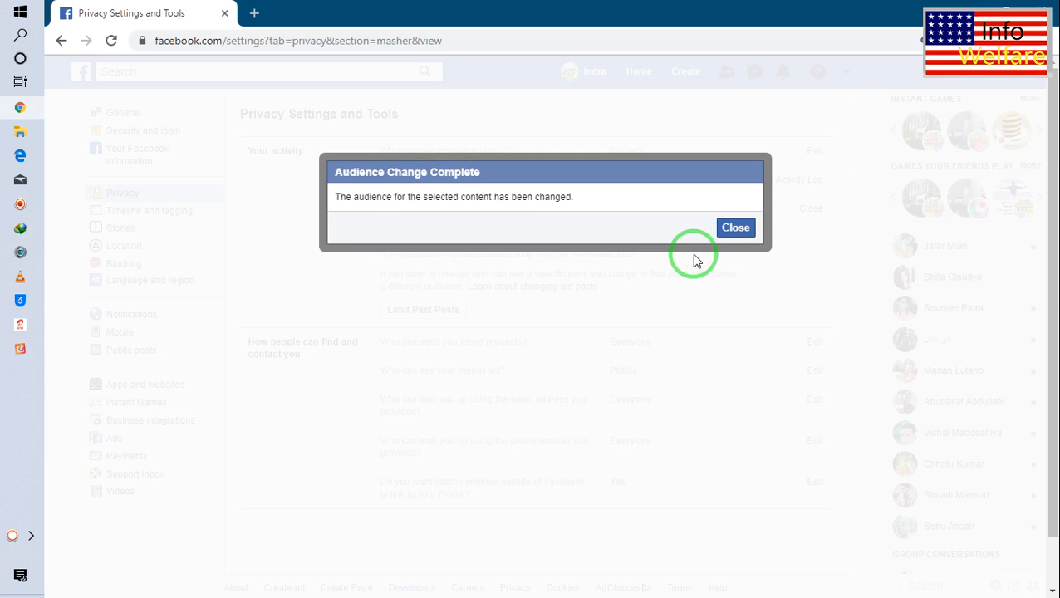
left_click(735, 226)
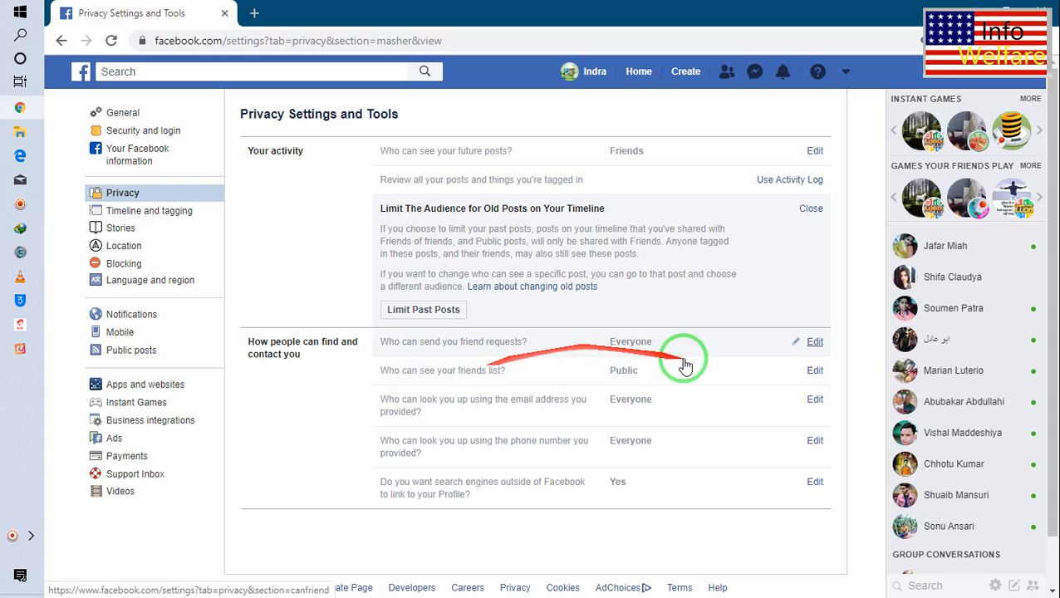
mouse_move(815, 341)
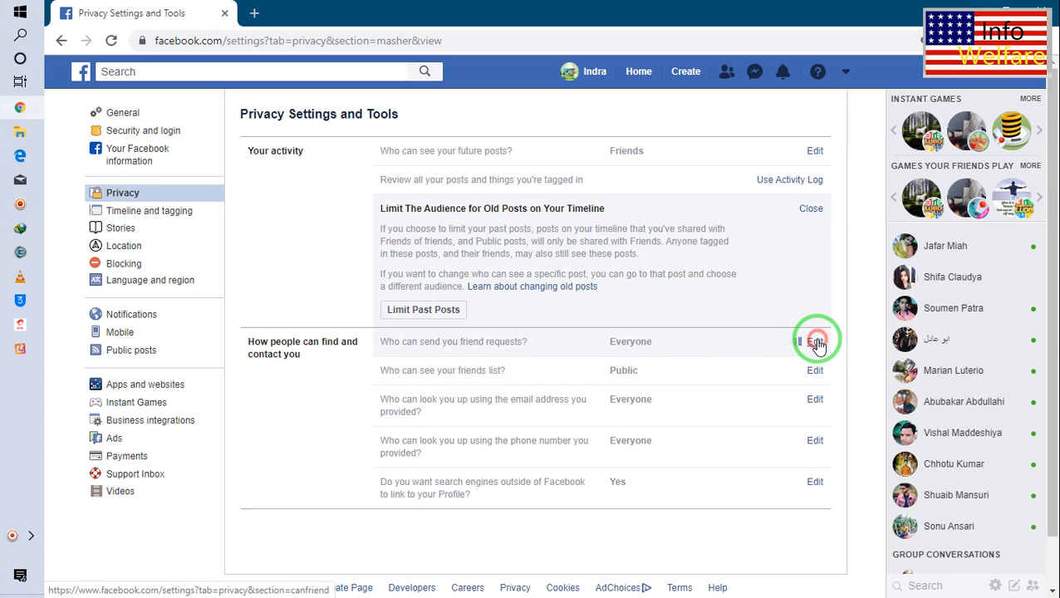
Step: Review friend request audience, then restrict the friends list to Friends
left_click(814, 342)
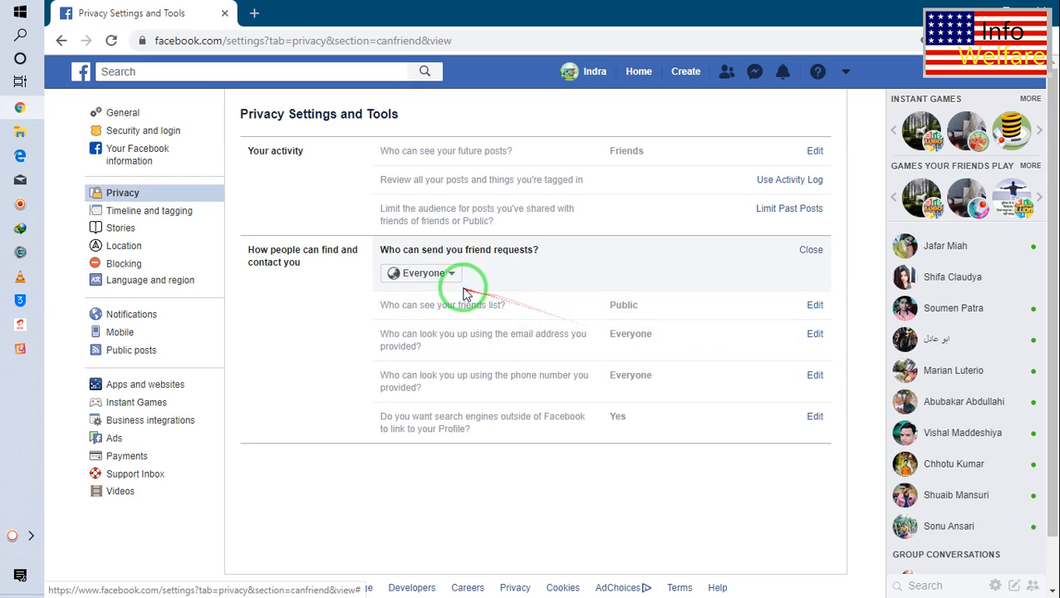
left_click(420, 272)
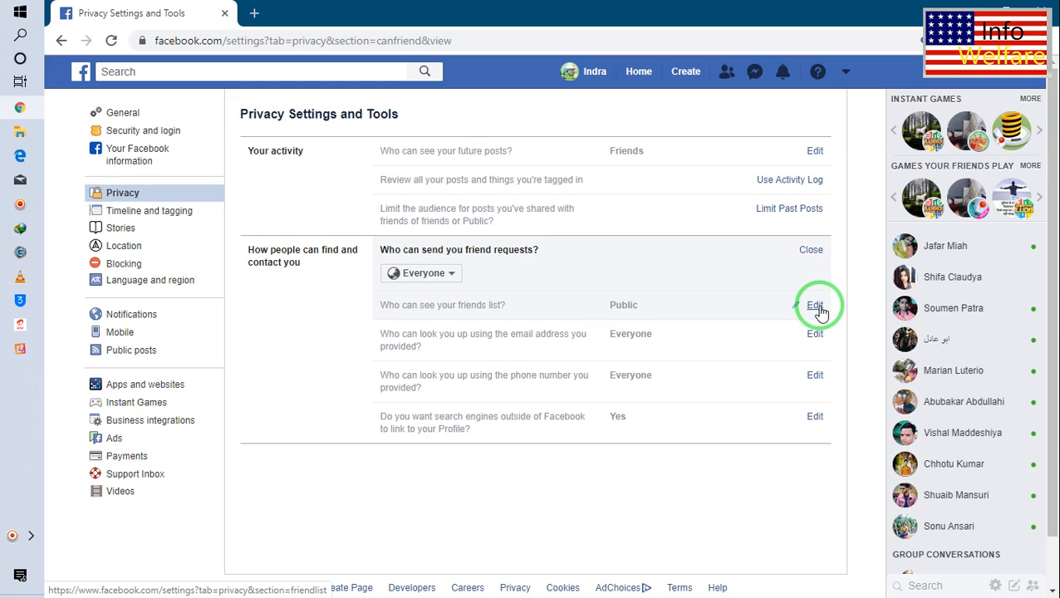
left_click(815, 305)
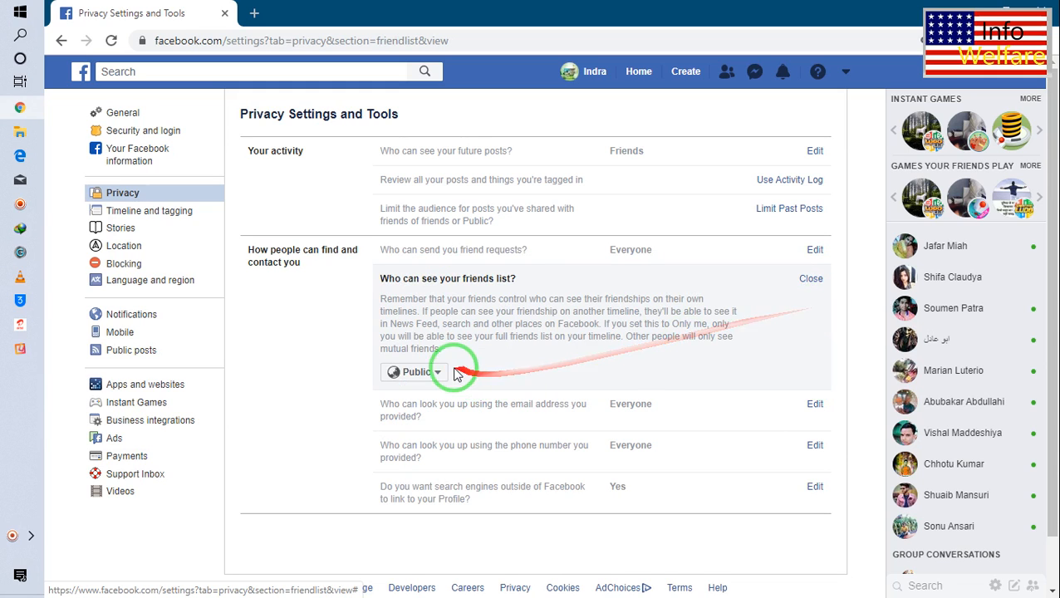
left_click(414, 372)
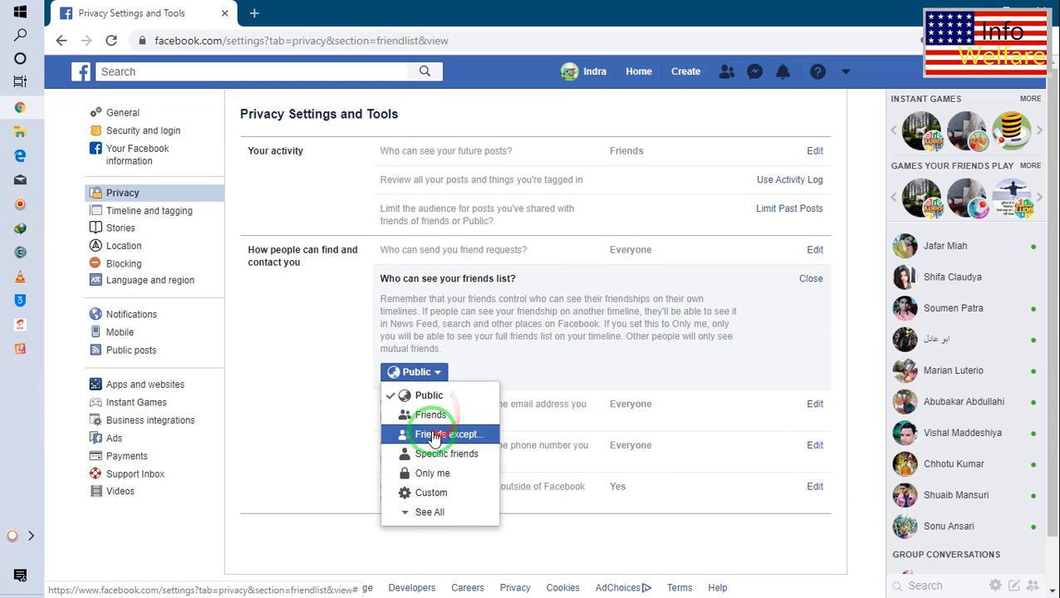
left_click(431, 417)
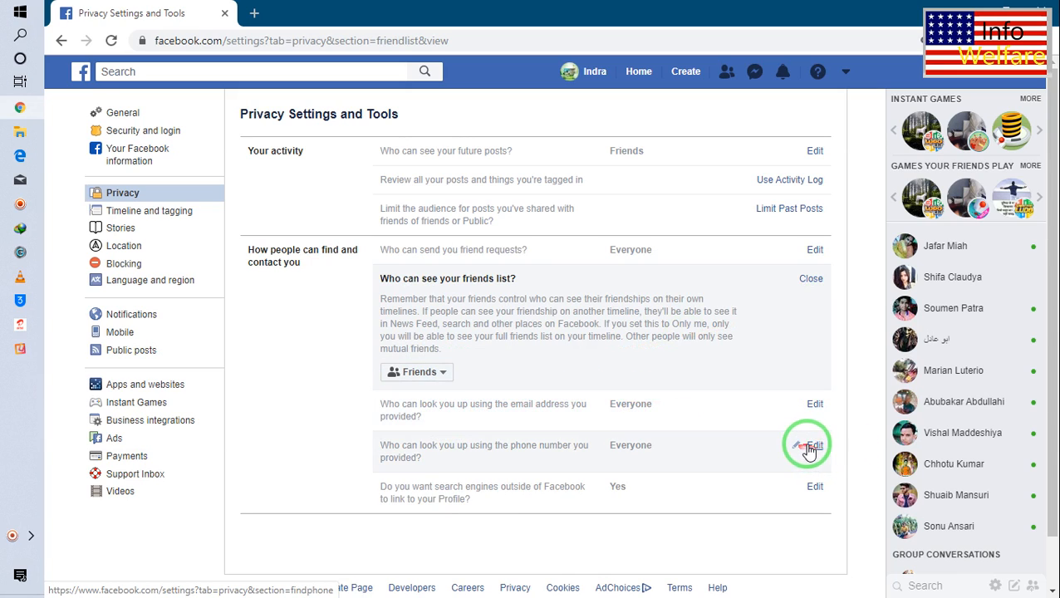
Step: Restrict phone number lookup to Friends
left_click(814, 445)
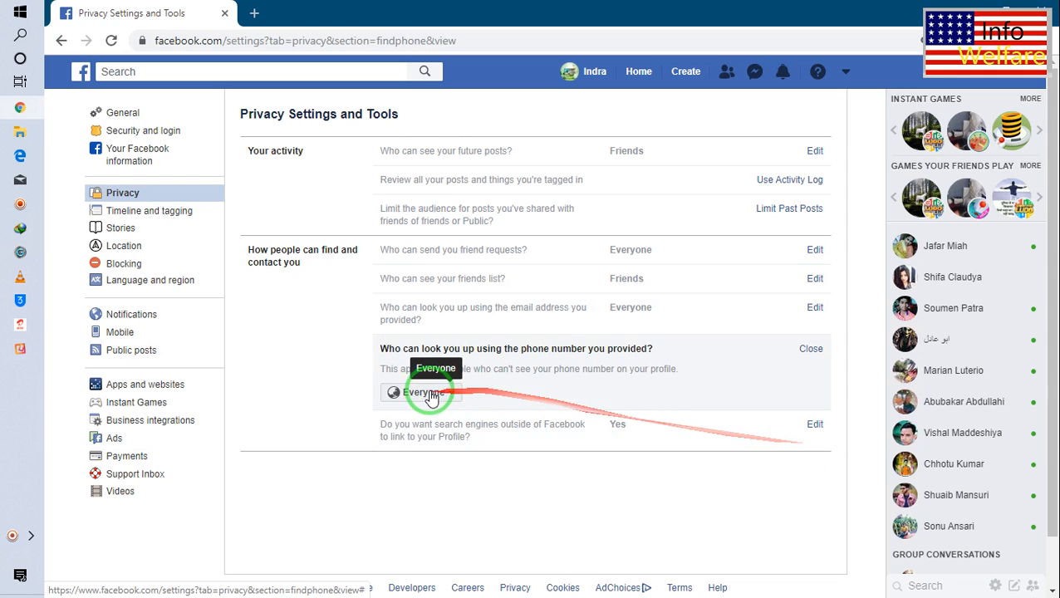
left_click(424, 392)
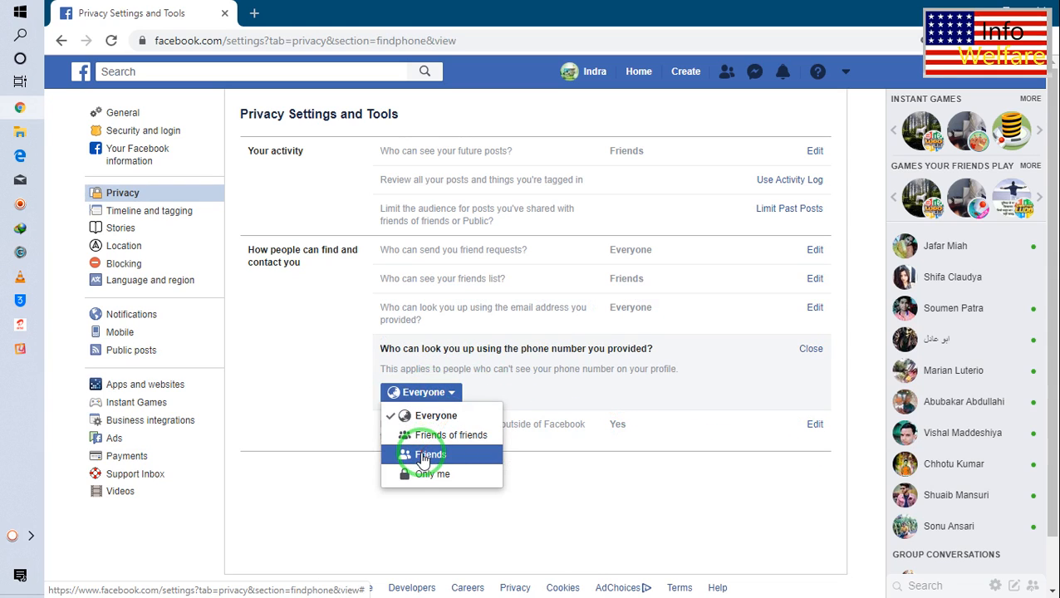
left_click(428, 453)
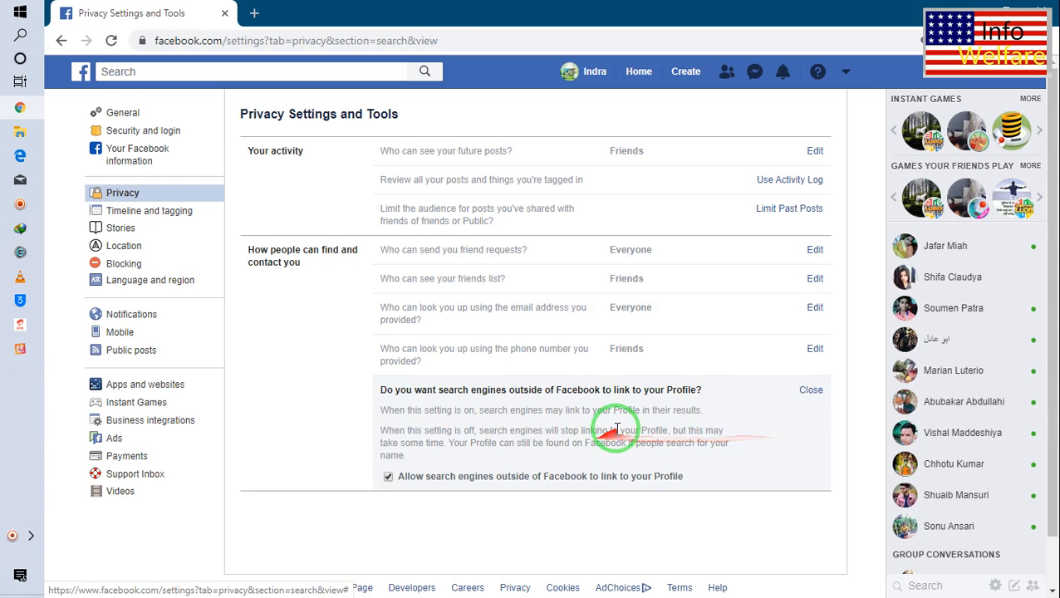
mouse_move(688, 444)
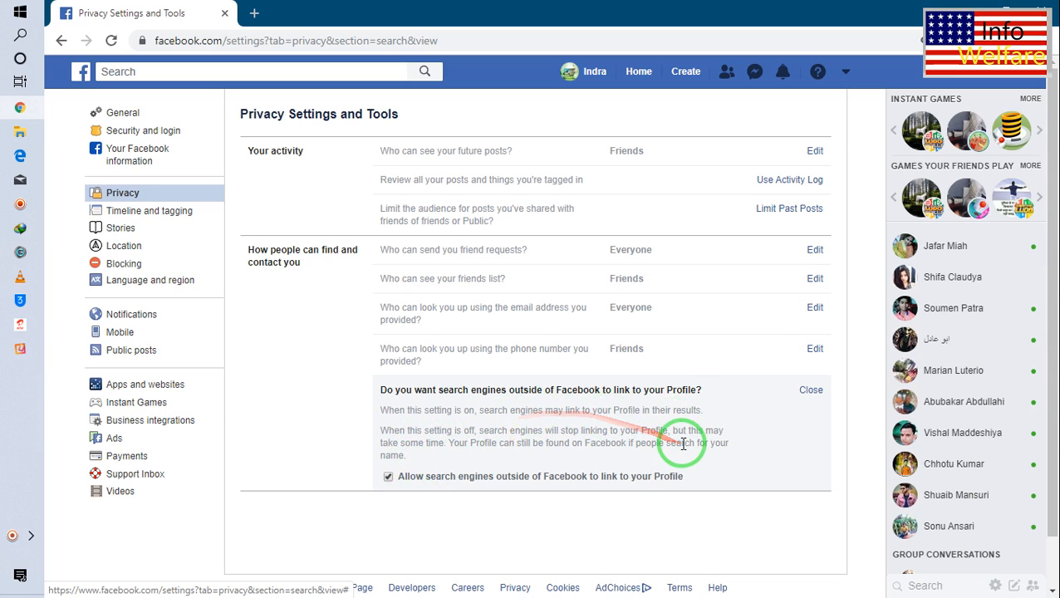
mouse_move(489, 394)
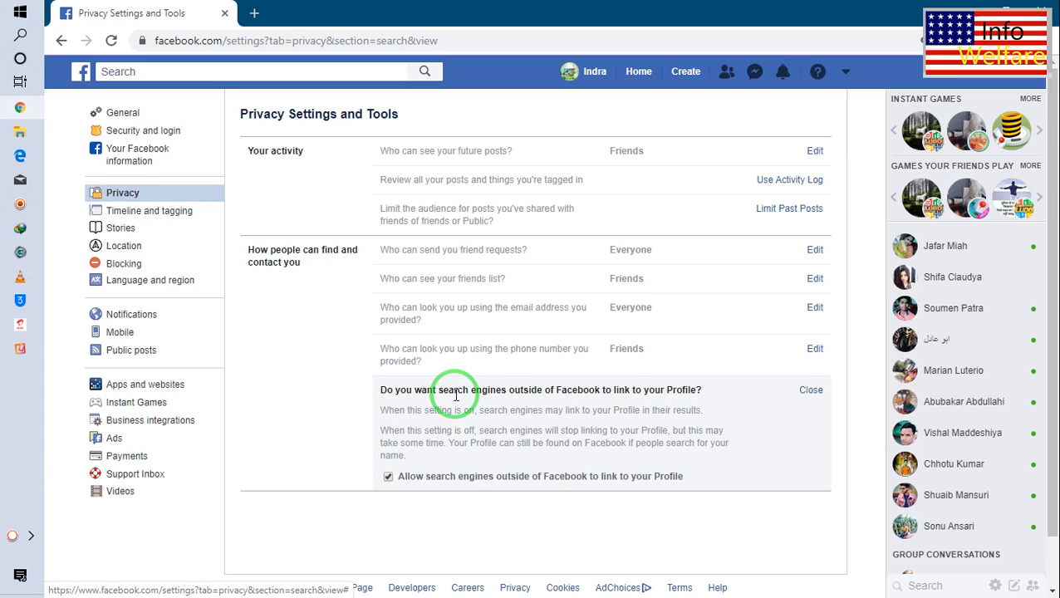
left_click(810, 389)
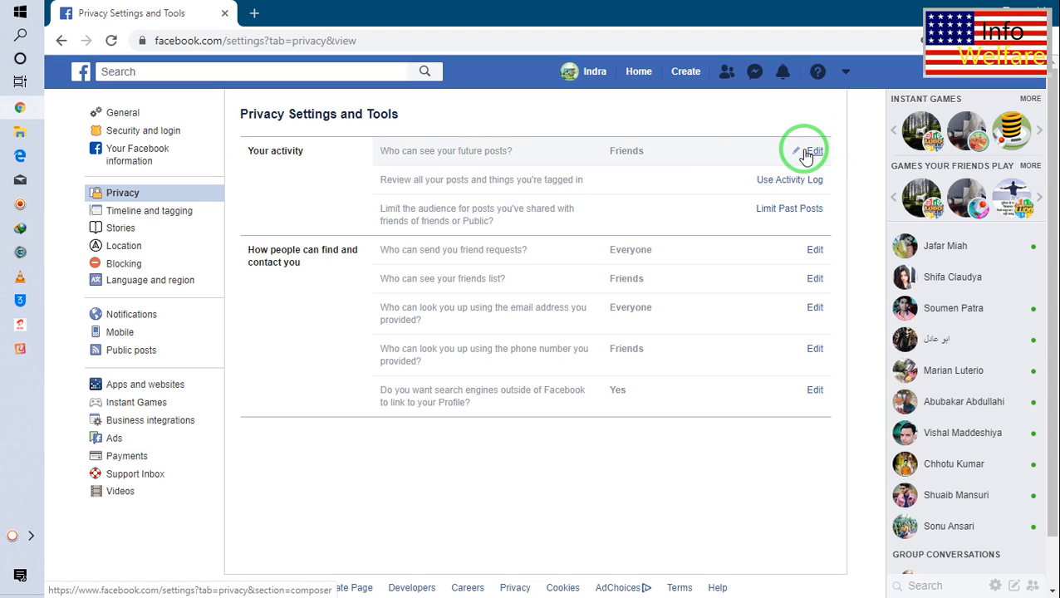
Step: Set the future posts audience back to Public
left_click(816, 150)
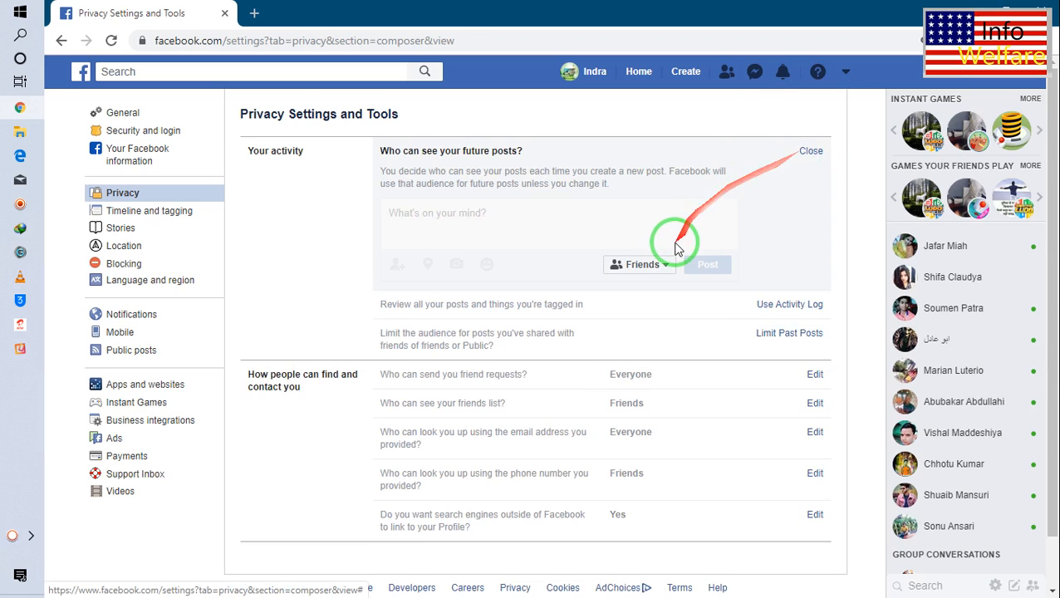
left_click(638, 264)
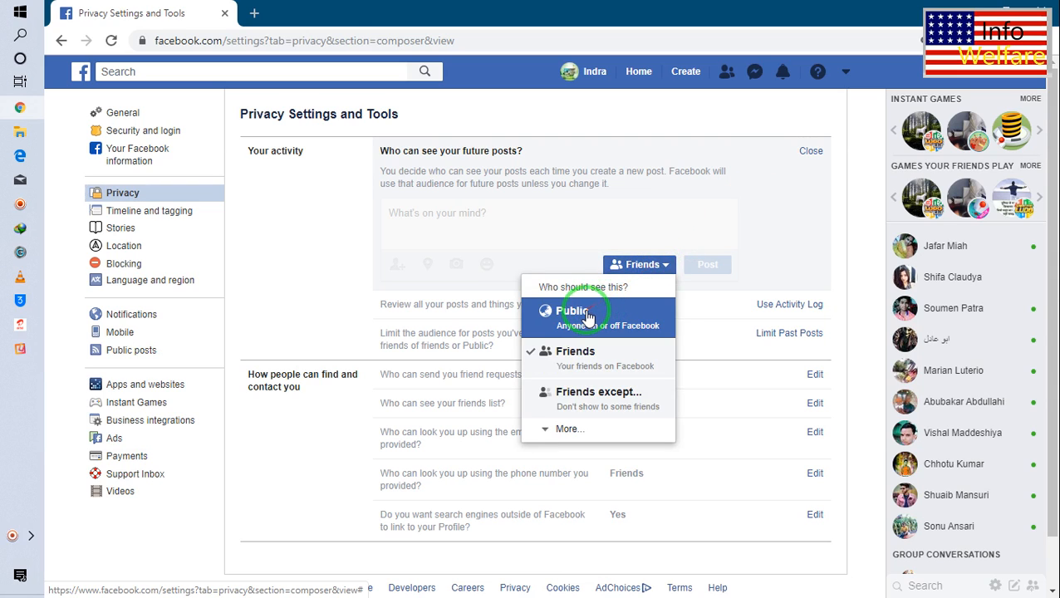
left_click(564, 310)
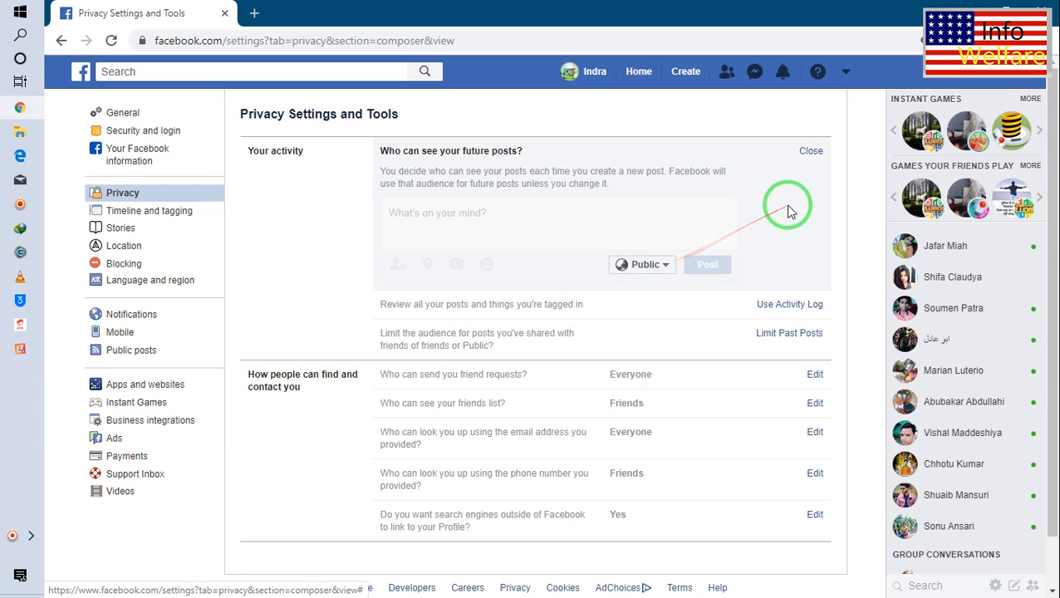
left_click(810, 150)
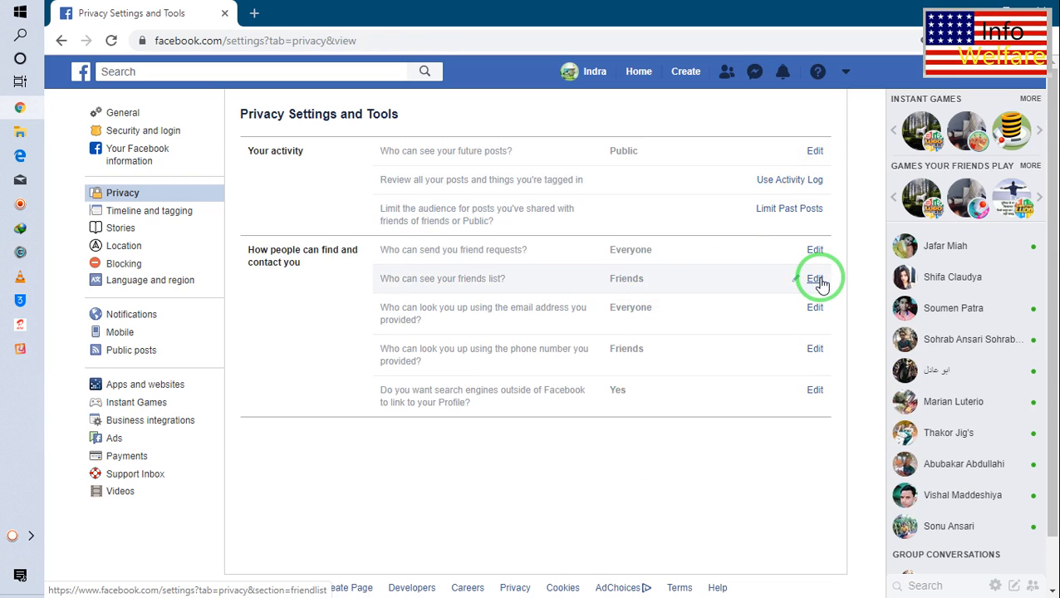
Step: Make the friends list visible to Public
left_click(815, 278)
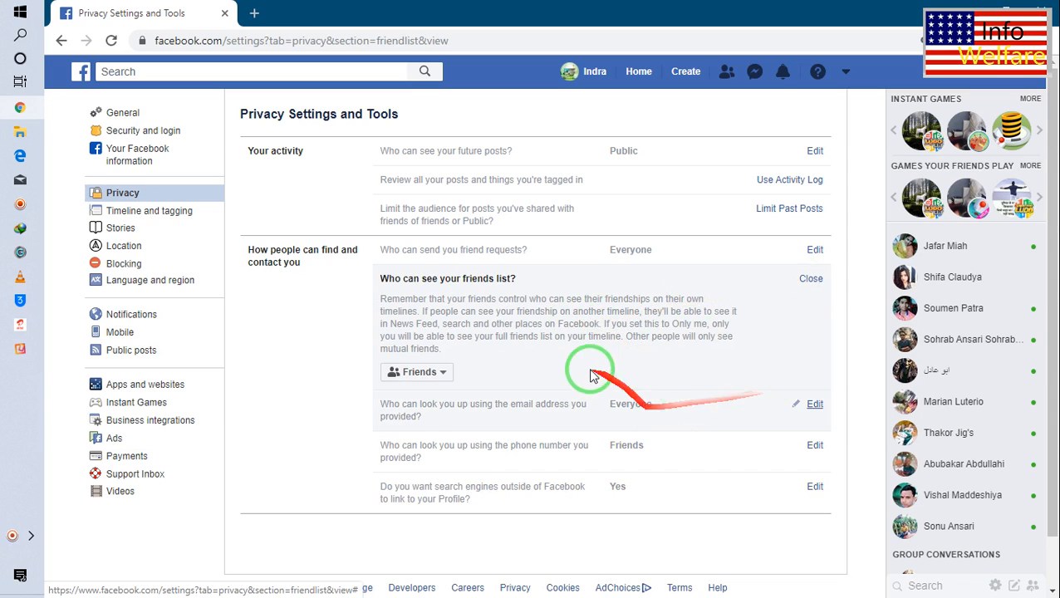
left_click(416, 372)
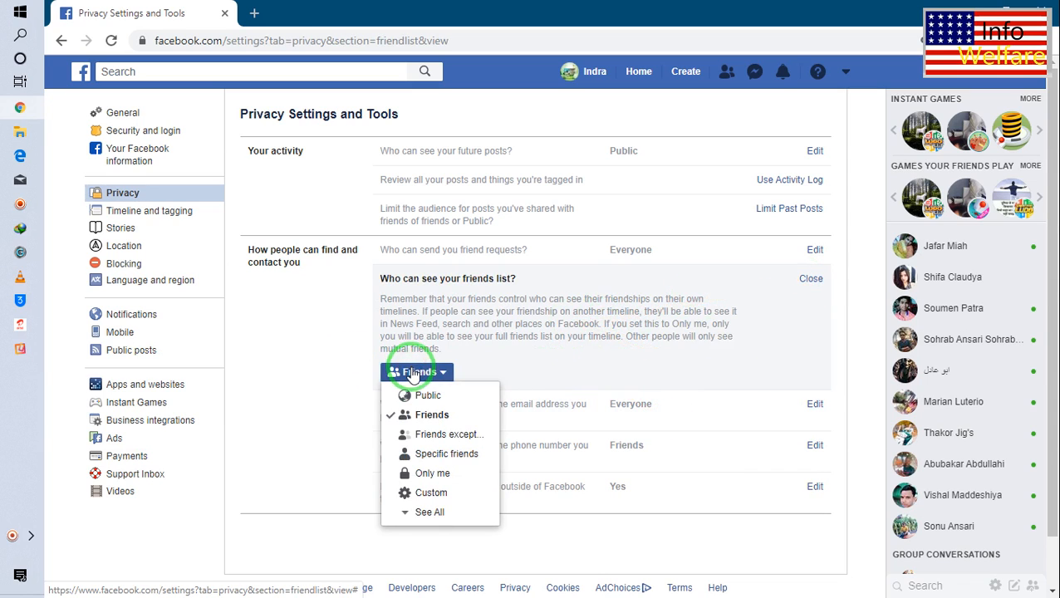
left_click(424, 396)
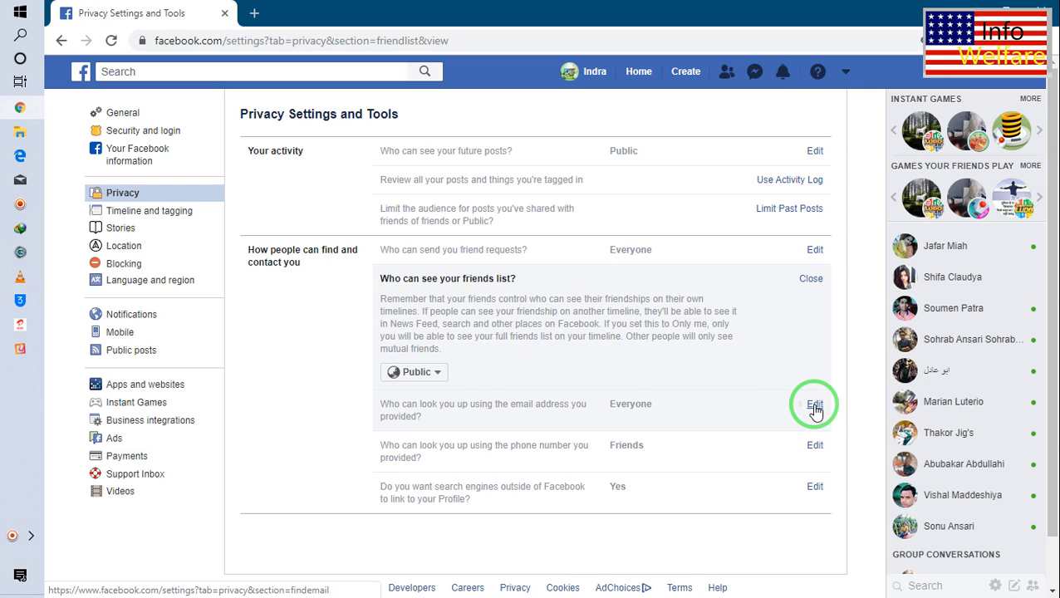
Step: Keep email address lookup set to Everyone and return to the News Feed
left_click(814, 404)
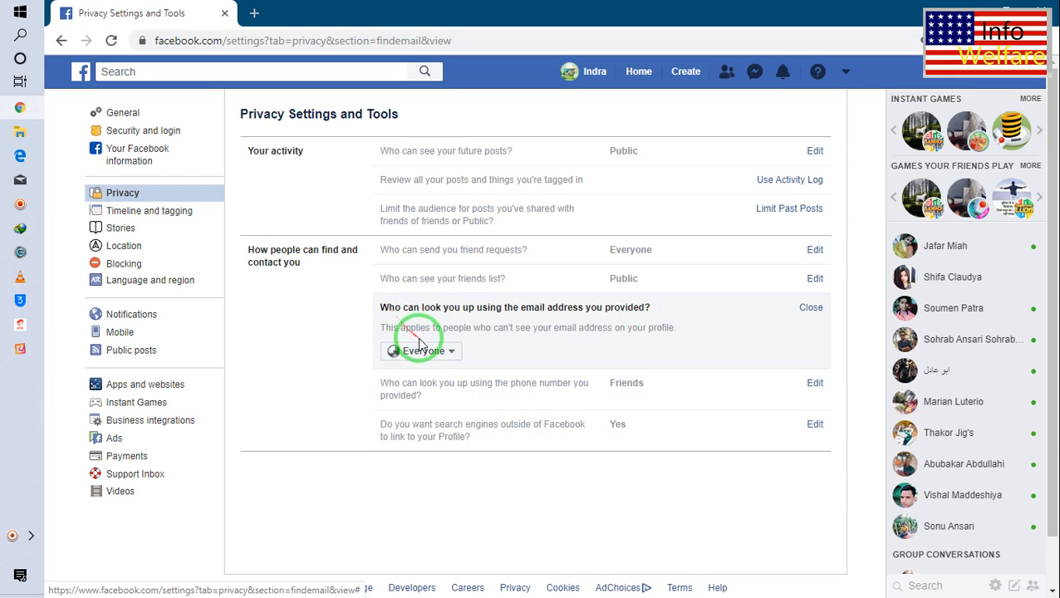
left_click(420, 350)
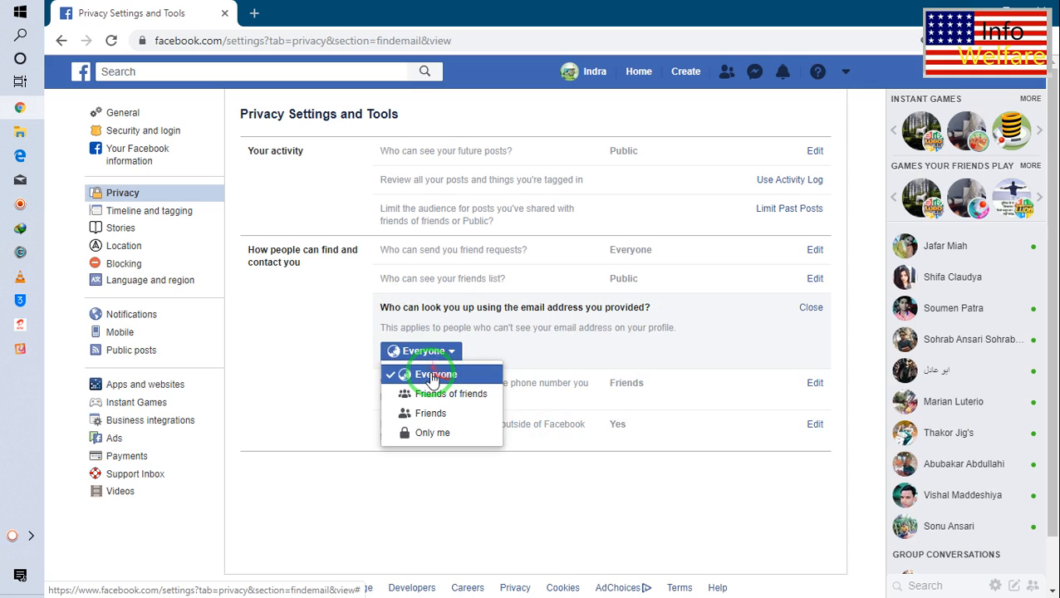
left_click(427, 374)
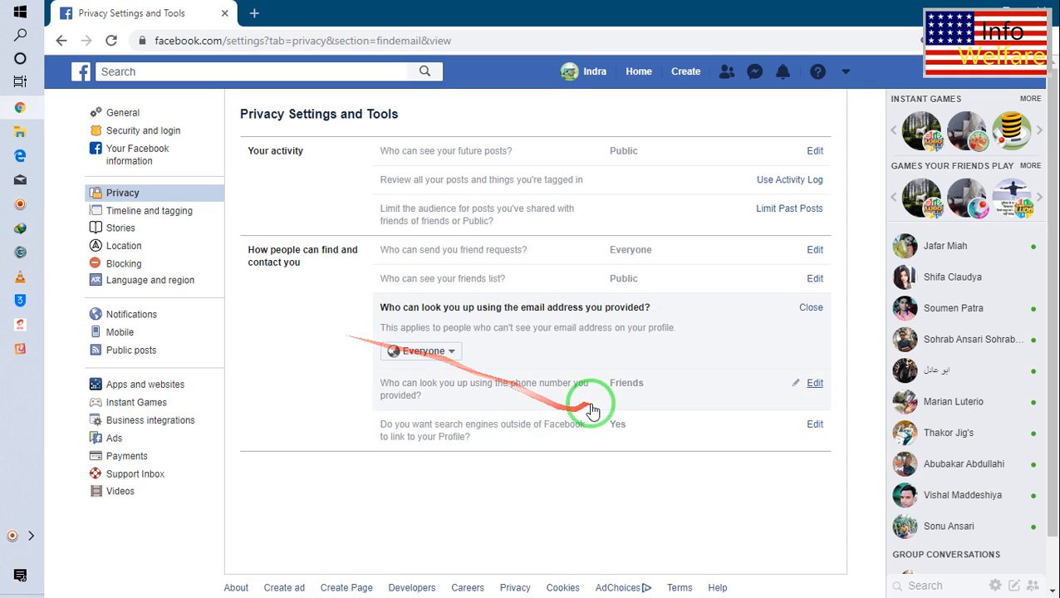
left_click(637, 71)
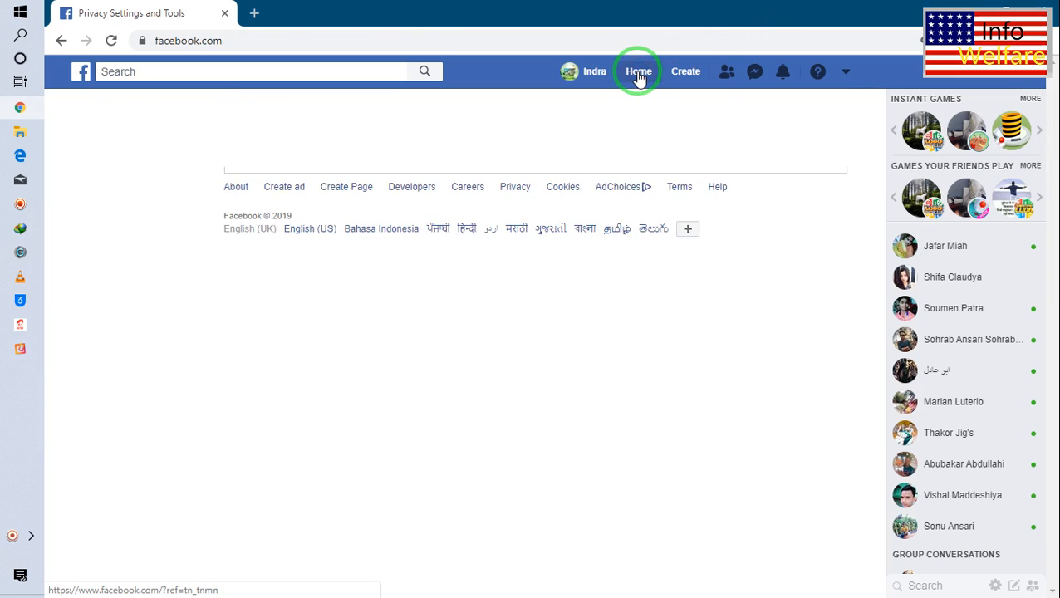
left_click(637, 70)
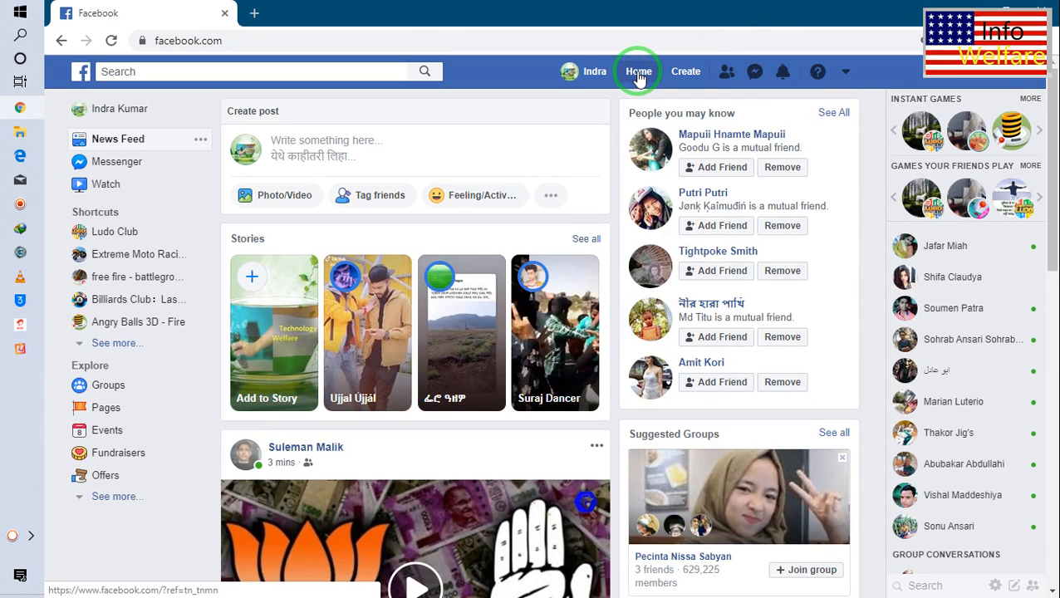